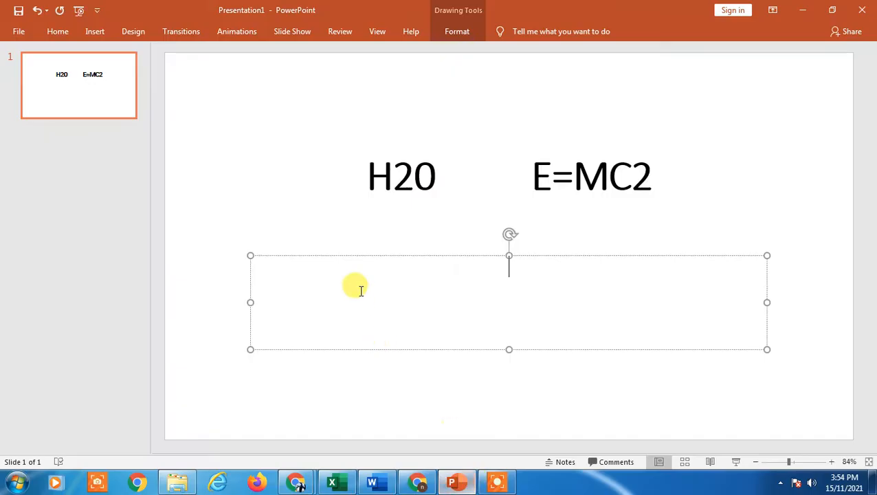
mouse_move(609, 304)
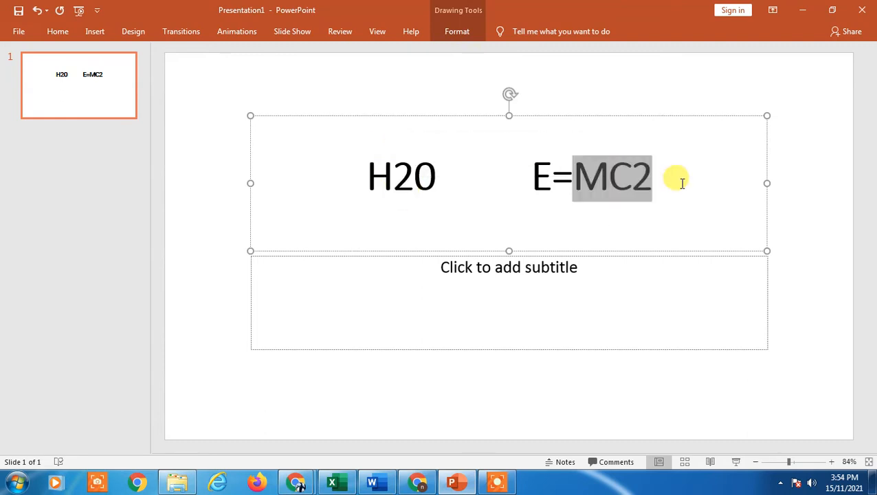
Select the digit 2 in H20 in the slide title
left_click(393, 176)
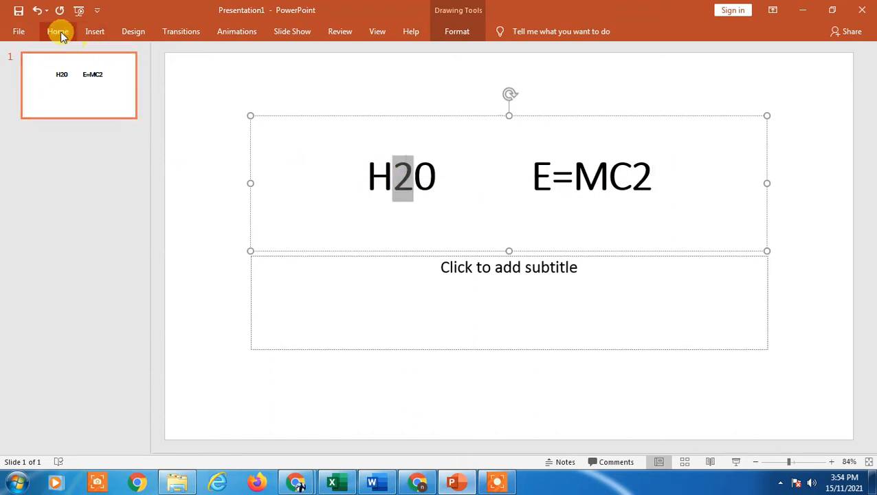
Apply Superscript to the 2 in H20 via the Font dialog, then select the 2 in E=MC2
left_click(58, 30)
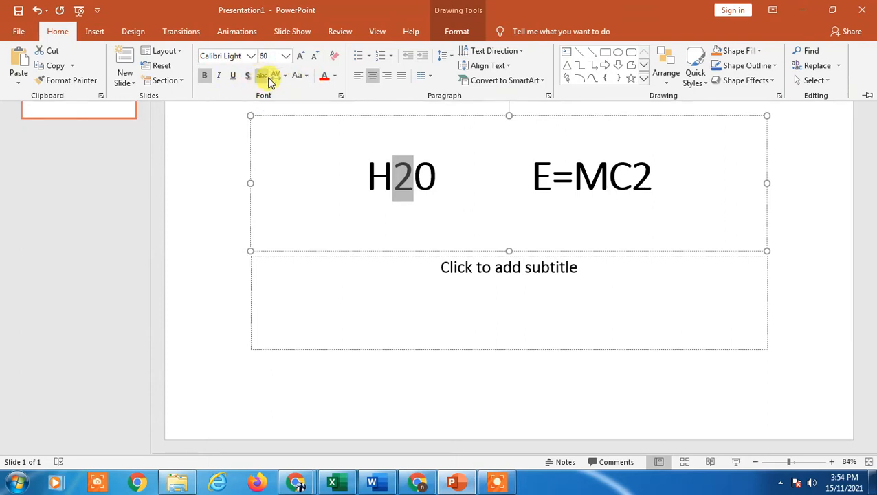
mouse_move(344, 97)
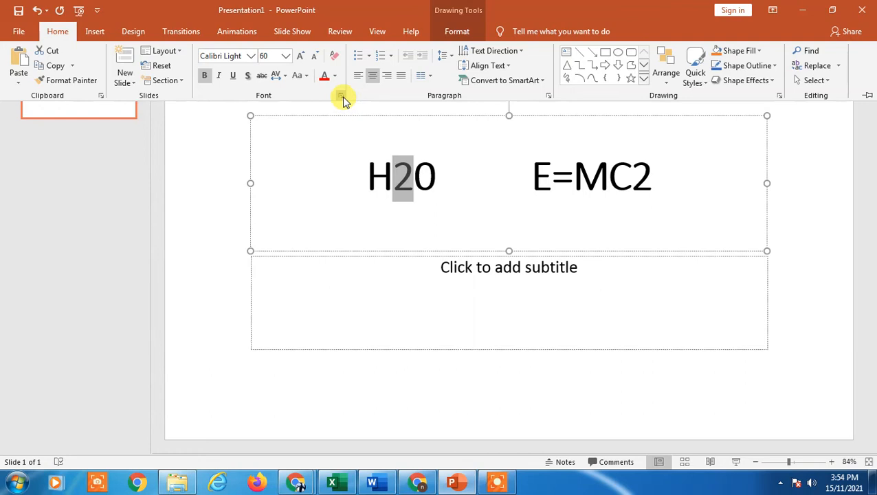
left_click(344, 97)
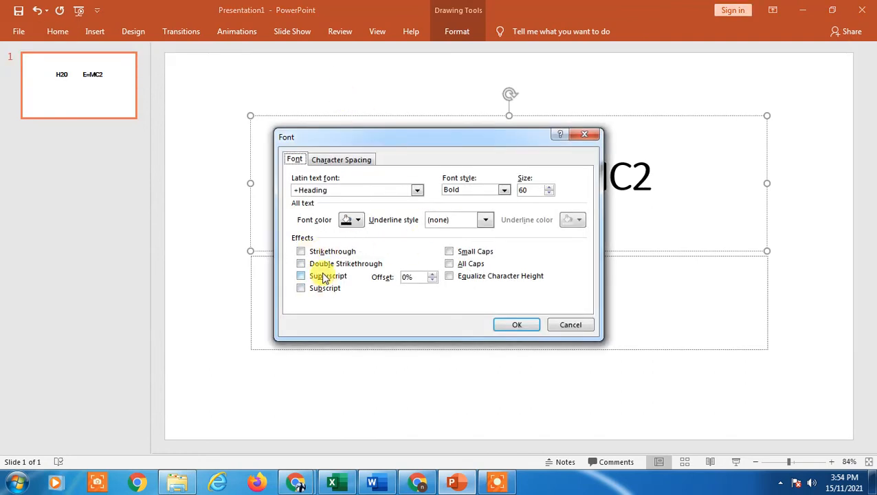
left_click(516, 325)
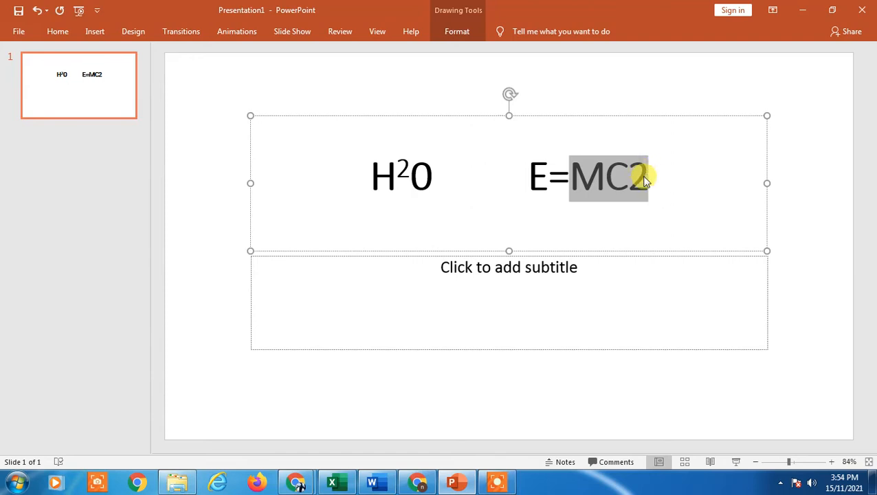
left_click(646, 176)
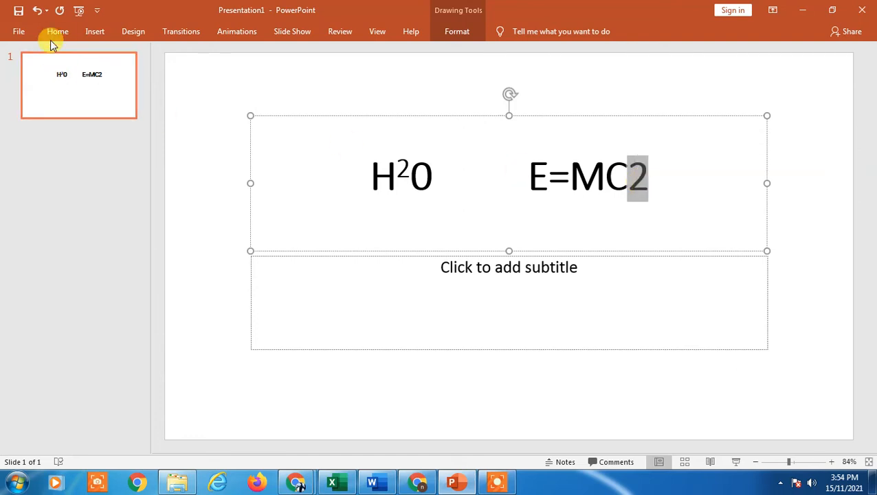
mouse_move(338, 95)
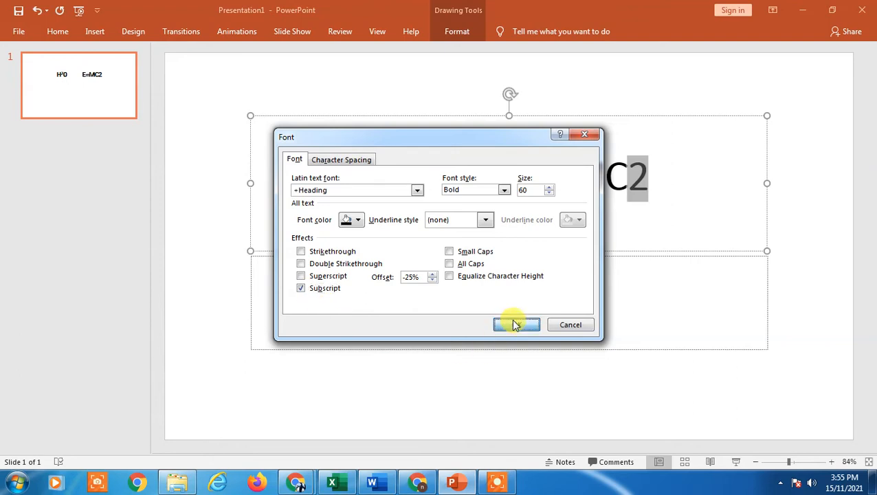
Apply Subscript to the final 2 in E=MC2 via the Font dialog
left_click(517, 324)
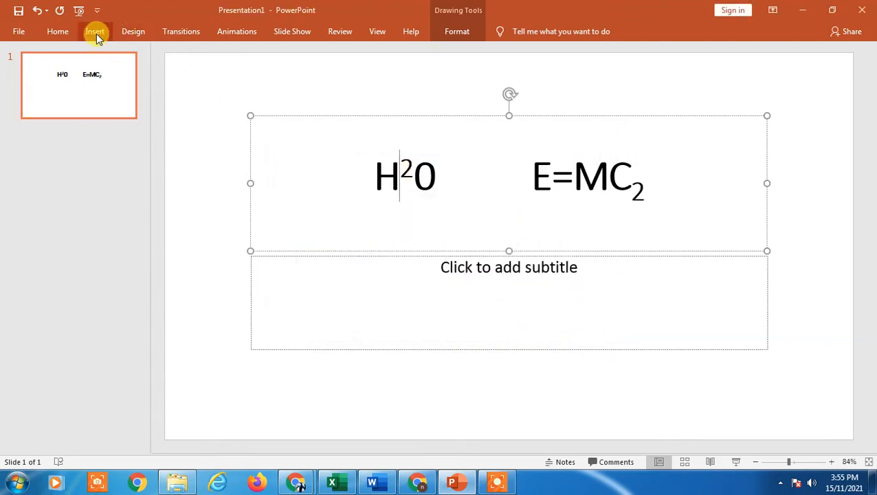
Revert the title to plain H20 and E=MC2 without superscript or subscript
left_click(95, 30)
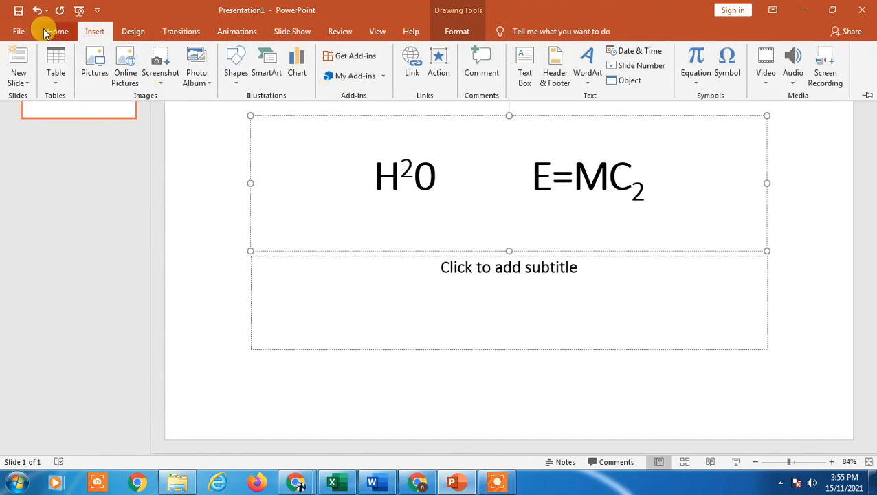
left_click(56, 31)
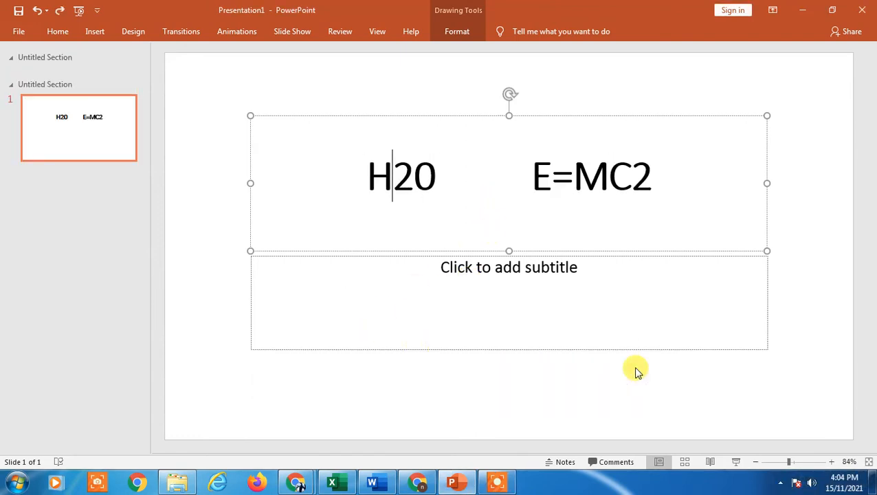
Select the 2 in H20 again in the slide title
double_click(404, 176)
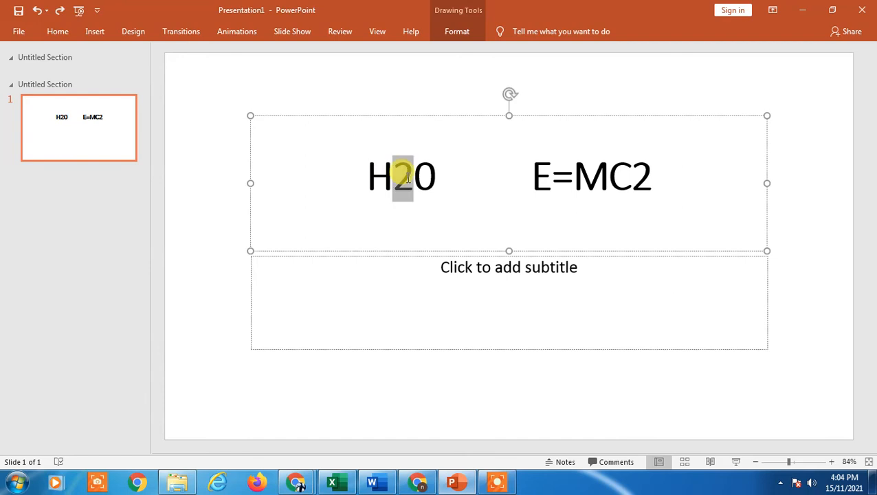
mouse_move(639, 250)
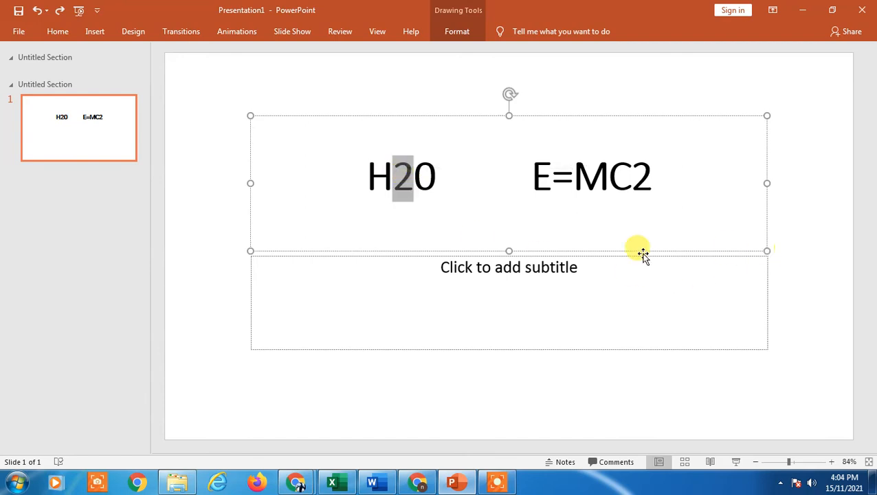
mouse_move(588, 242)
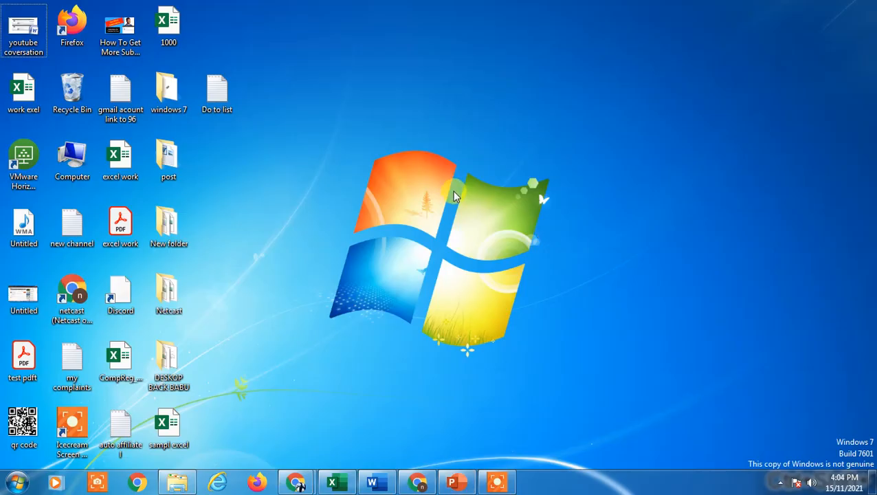
mouse_move(565, 245)
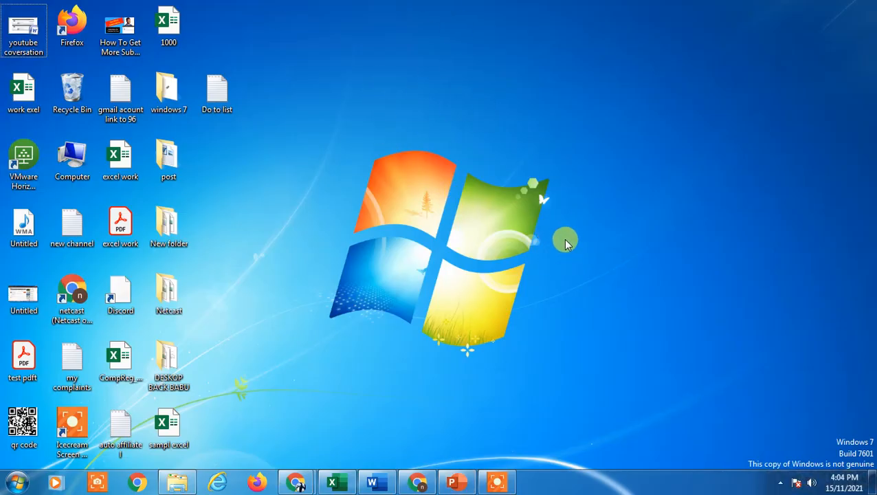